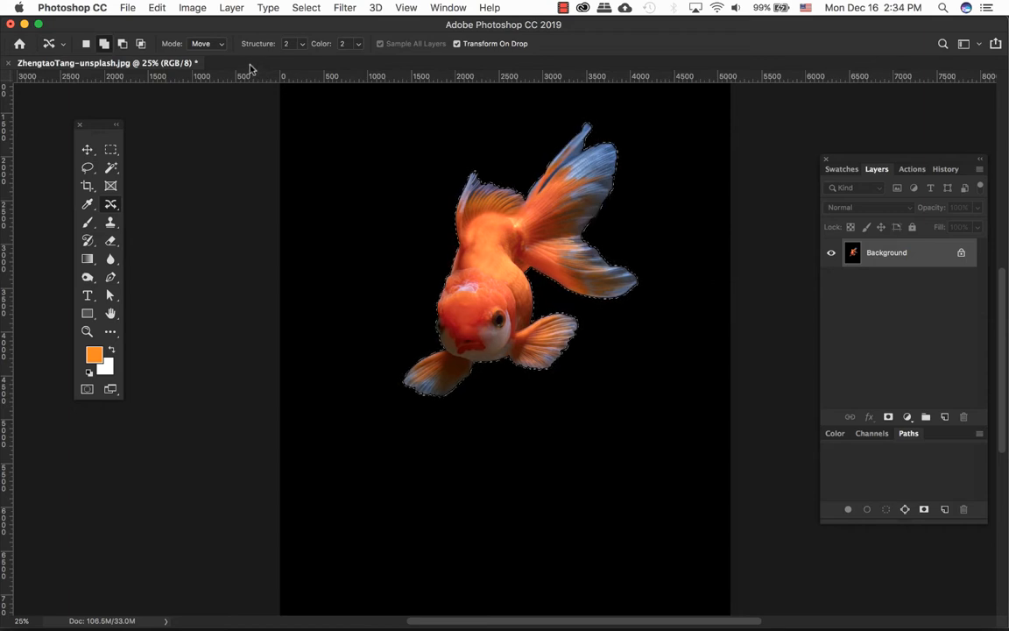
Create an empty Layer 1 above the goldfish Background layer from the Layers panel
{"action": "left_click", "coordinate": [202, 43]}
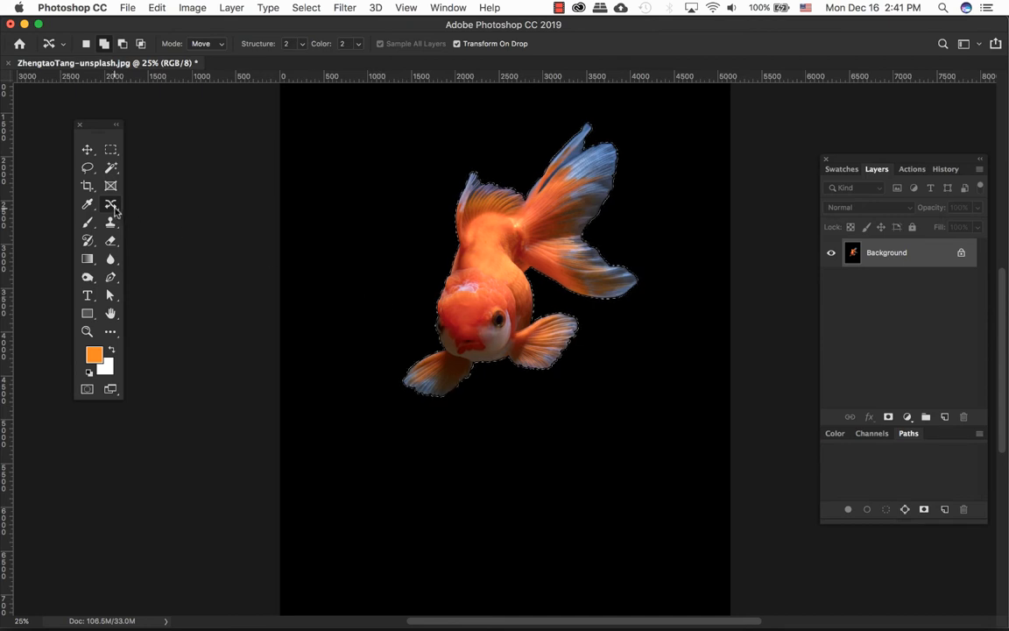
{"action": "mouse_move", "coordinate": [110, 204]}
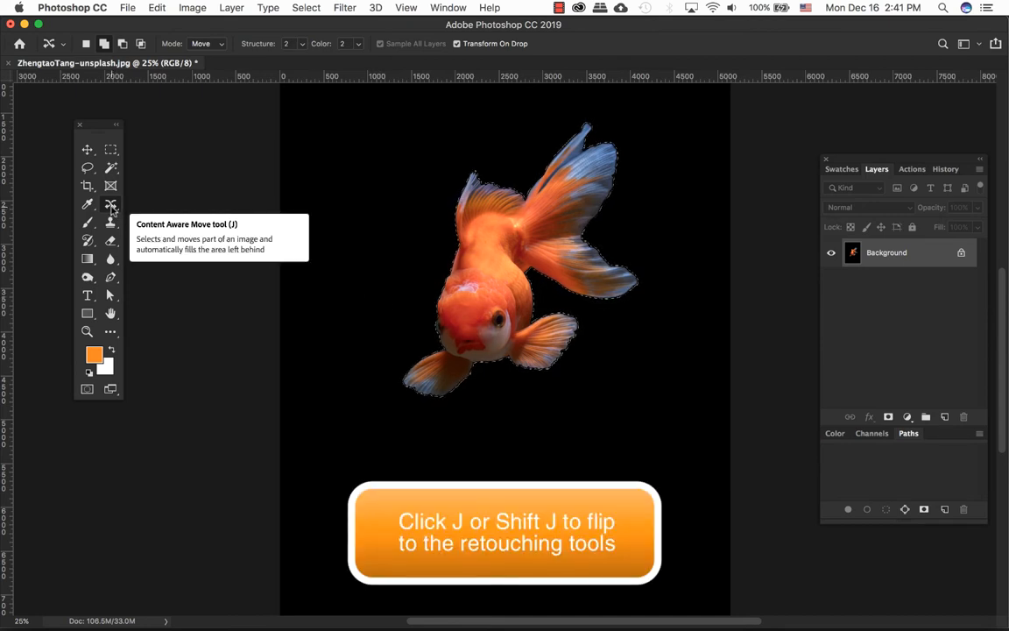
{"action": "left_click", "coordinate": [110, 205]}
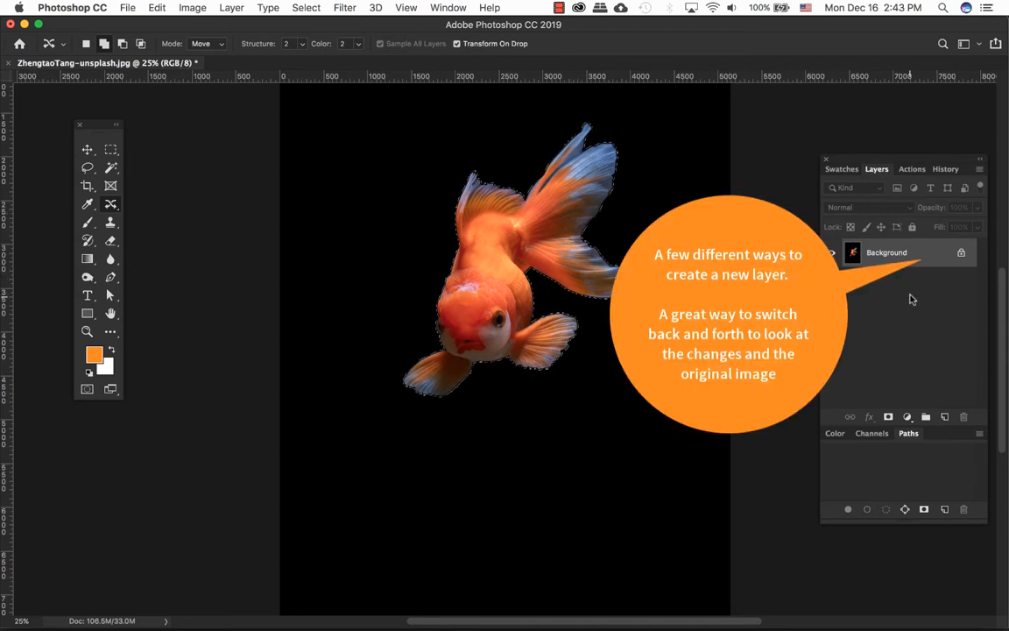
{"action": "left_click", "coordinate": [980, 168]}
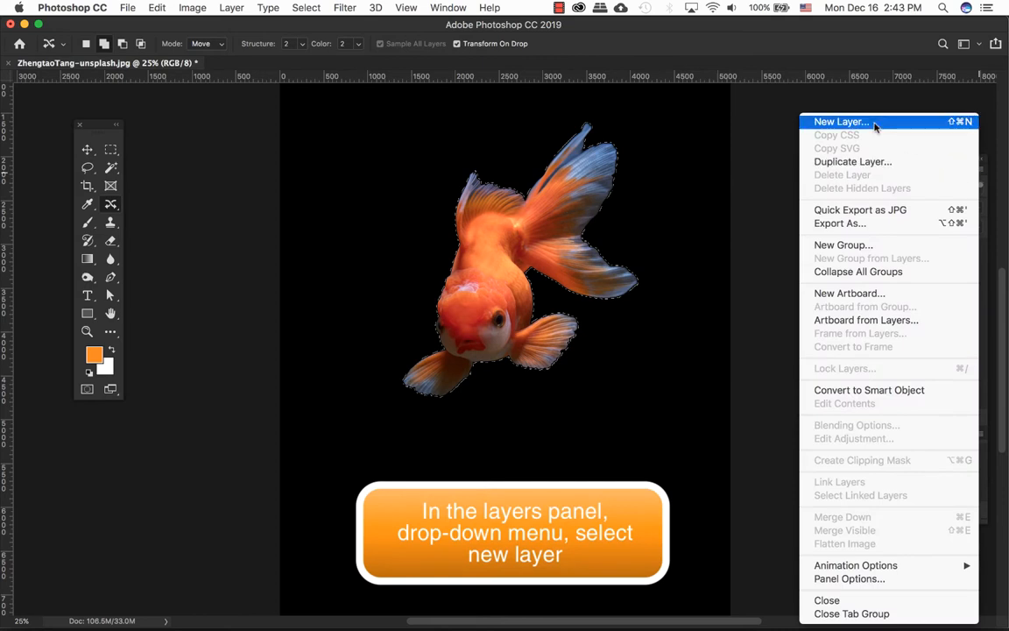
{"action": "left_click", "coordinate": [840, 122]}
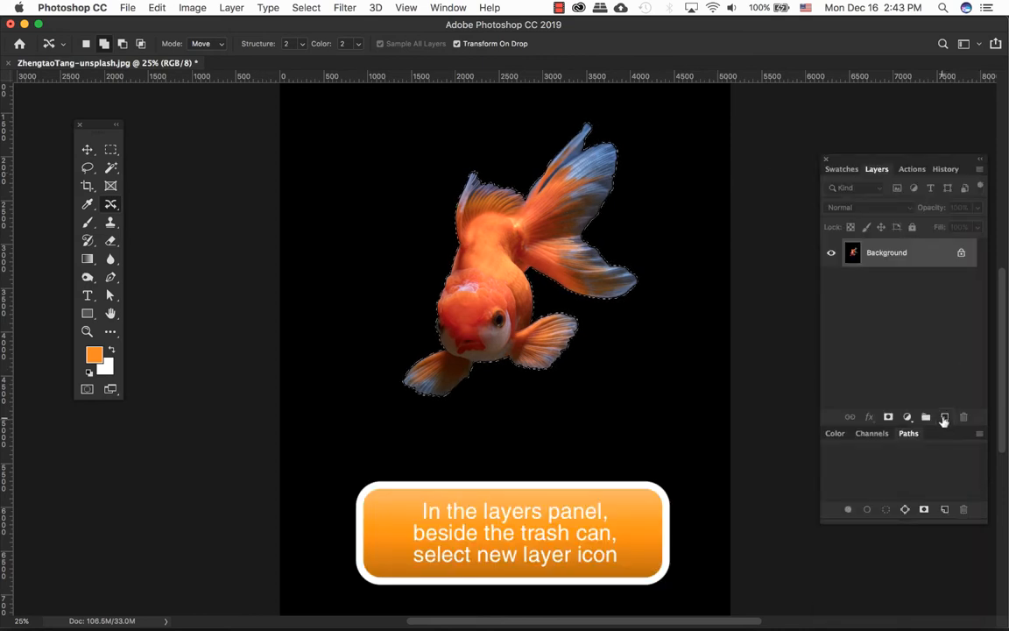
{"action": "mouse_move", "coordinate": [944, 416]}
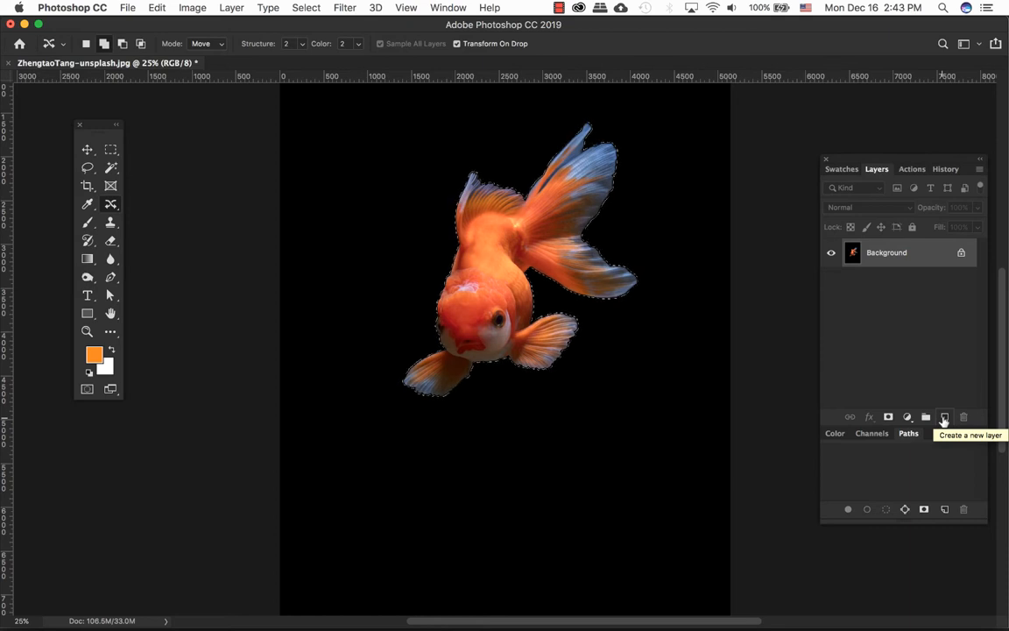
{"action": "left_click", "coordinate": [944, 416]}
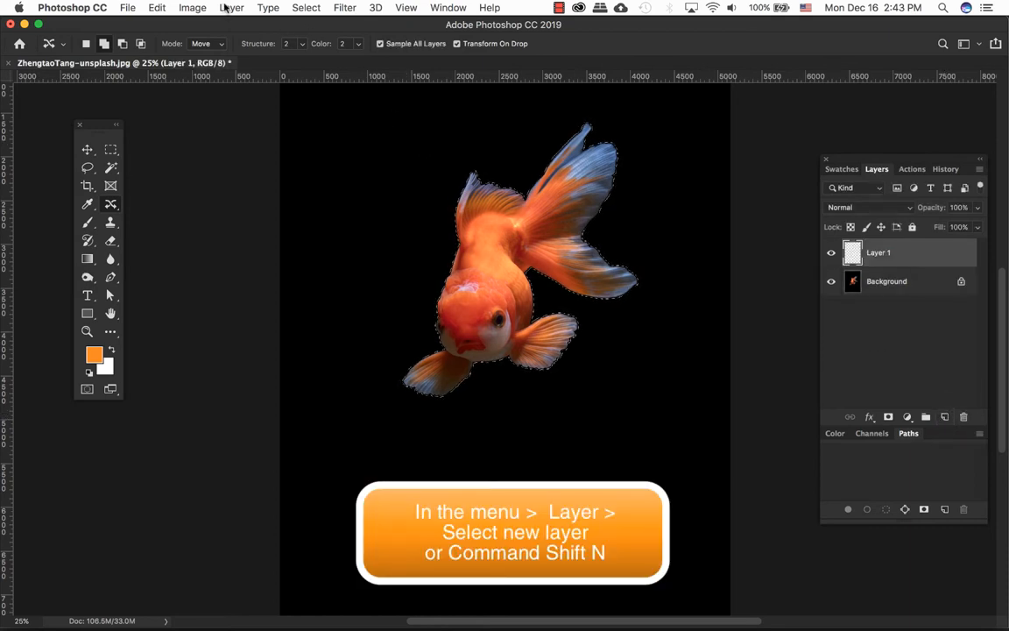
{"action": "left_click", "coordinate": [232, 7]}
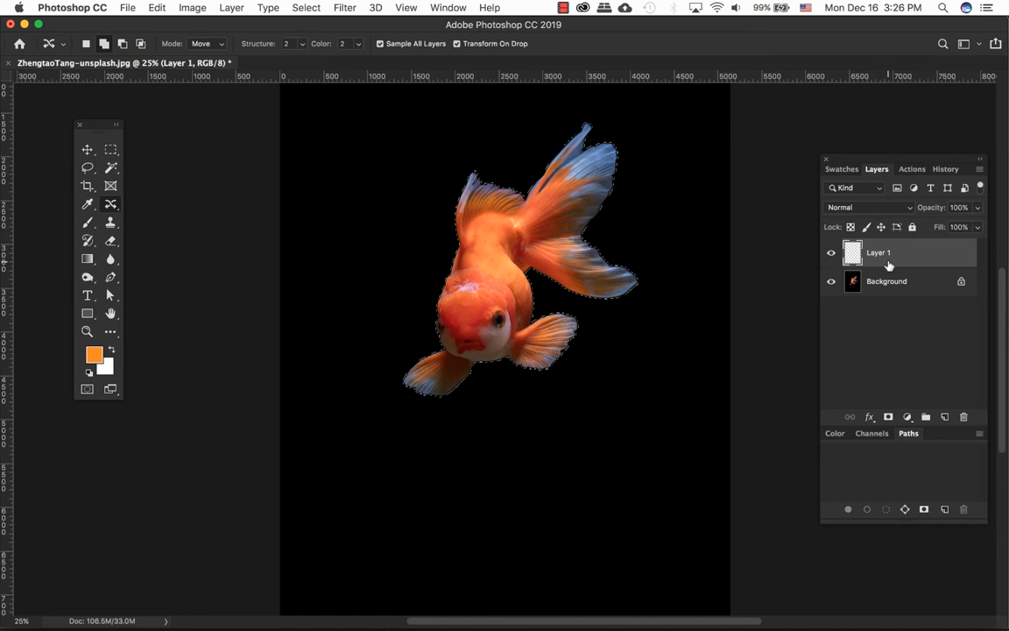
Drag the selected goldfish down and to the right, lower on the canvas
{"action": "left_click_drag", "start_coordinate": [508, 263], "coordinate": [534, 335]}
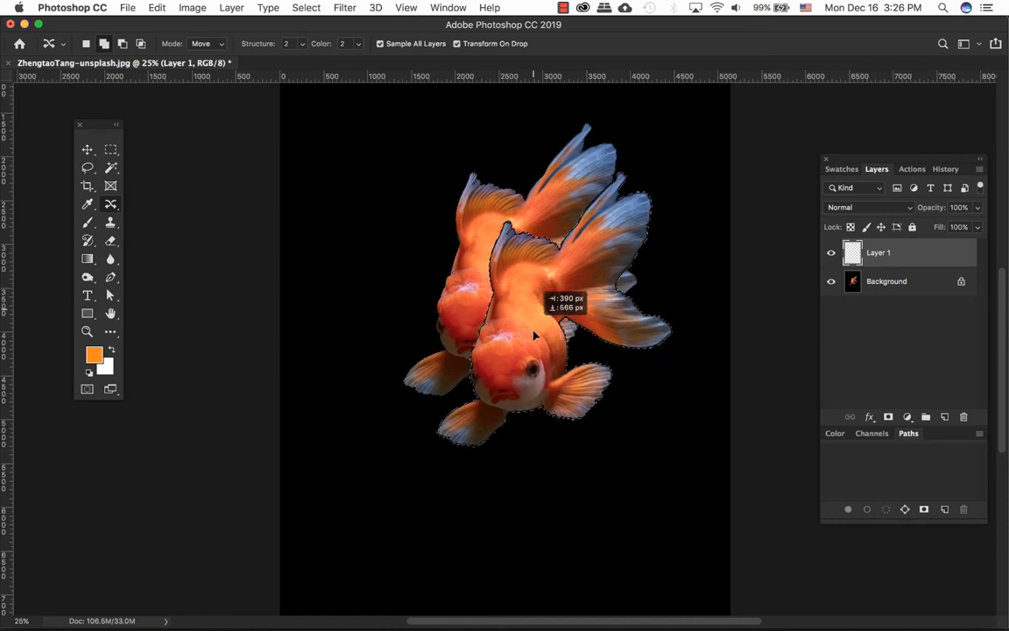
{"action": "left_click_drag", "start_coordinate": [534, 338], "coordinate": [551, 465]}
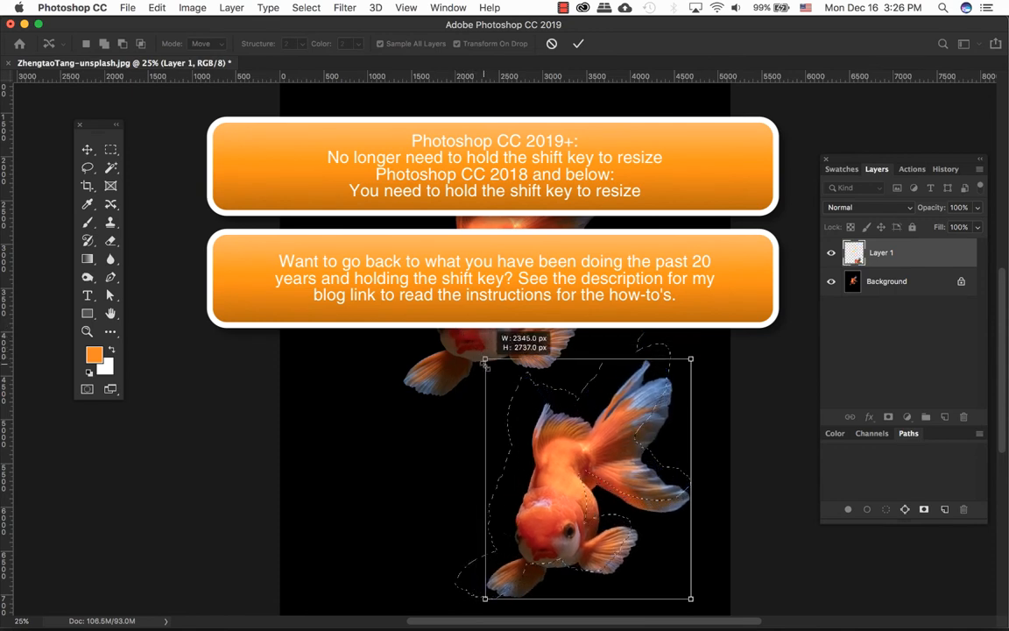
Scale the moved goldfish down by dragging a transform corner inward
{"action": "left_click_drag", "start_coordinate": [485, 360], "coordinate": [499, 376]}
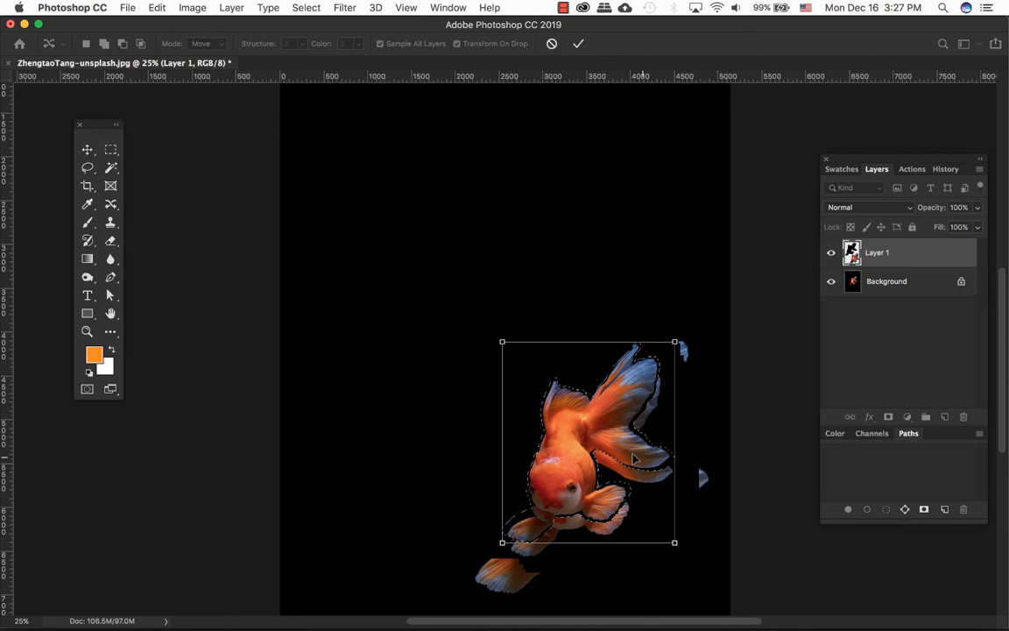
Reposition the resized goldfish up toward the canvas centre into its final place
{"action": "left_click_drag", "start_coordinate": [586, 443], "coordinate": [455, 333]}
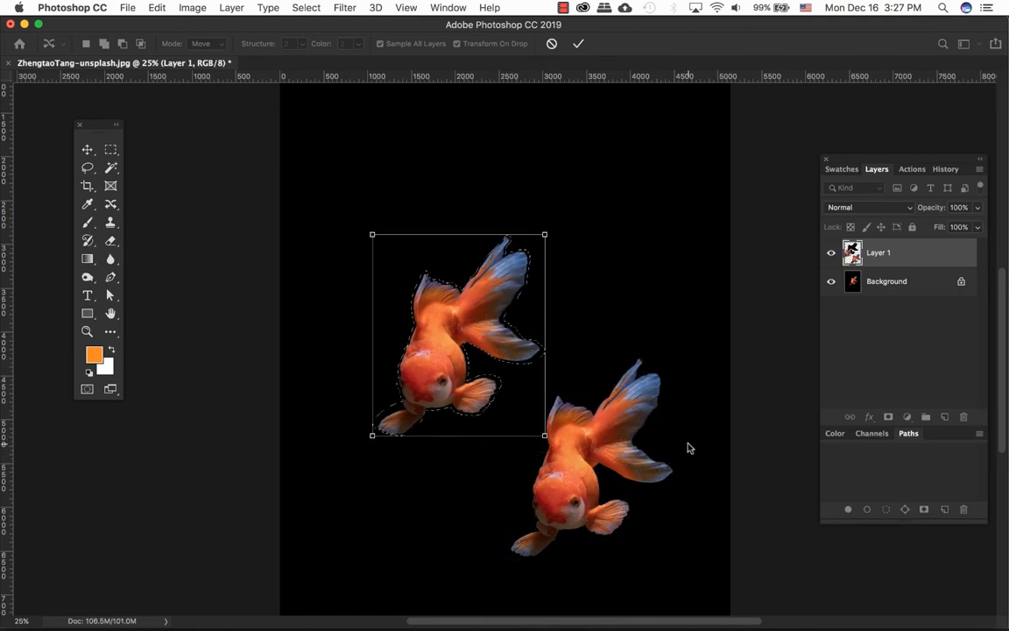
{"action": "left_click_drag", "start_coordinate": [458, 336], "coordinate": [476, 283]}
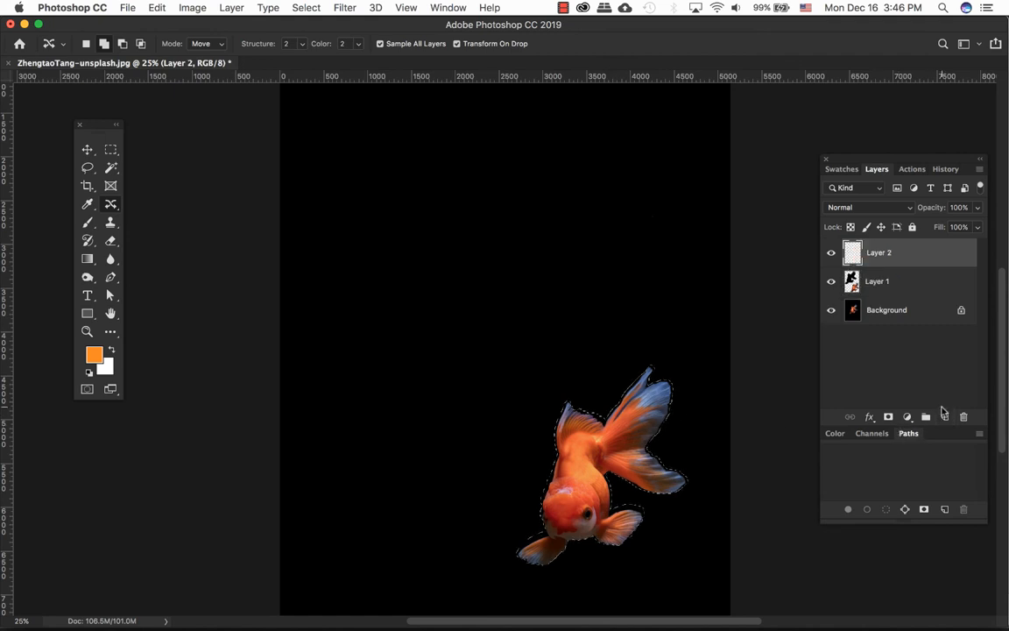
Switch Content-Aware Move to Extend mode and make a smaller goldfish copy up-left
{"action": "left_click", "coordinate": [202, 43]}
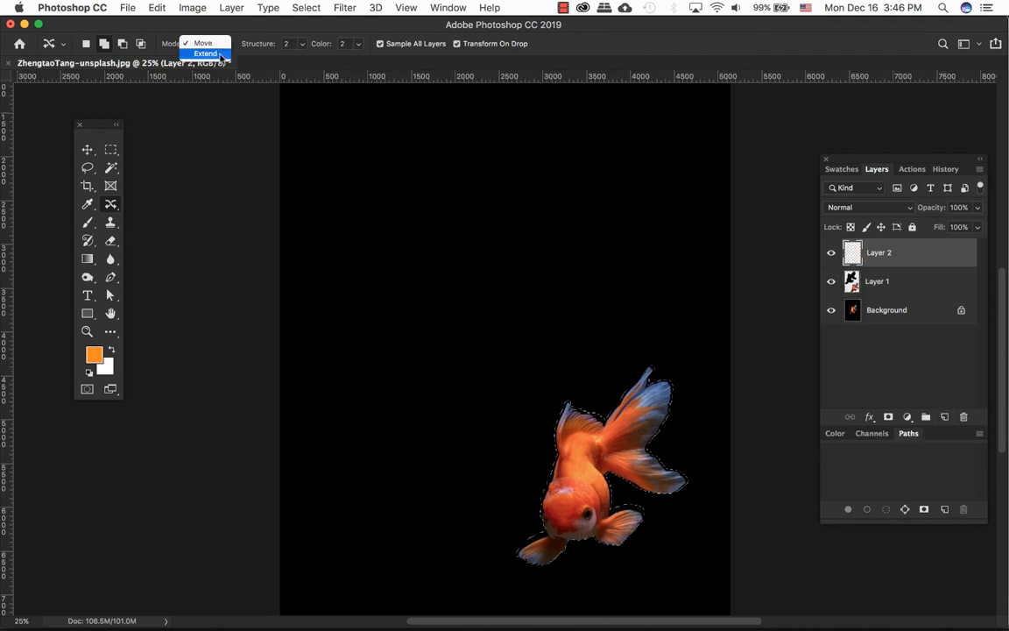
{"action": "left_click", "coordinate": [205, 54]}
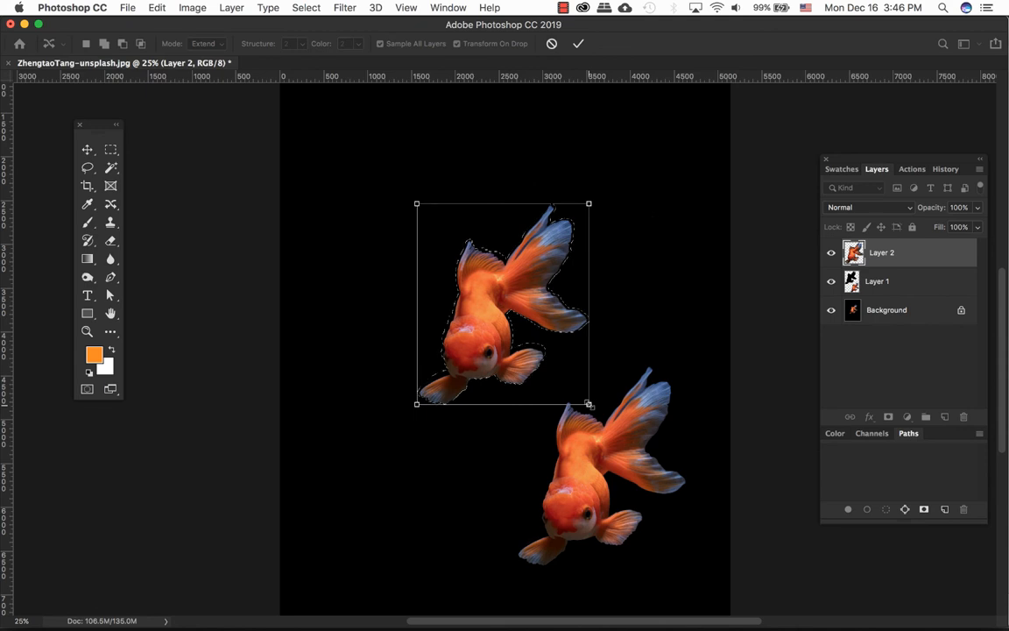
{"action": "left_click_drag", "start_coordinate": [588, 404], "coordinate": [509, 313]}
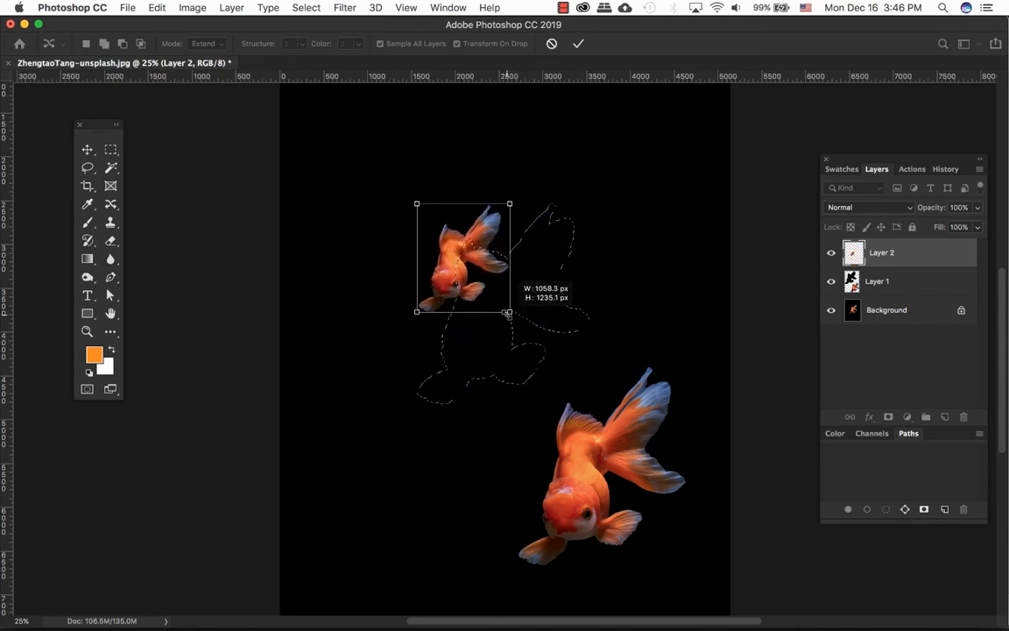